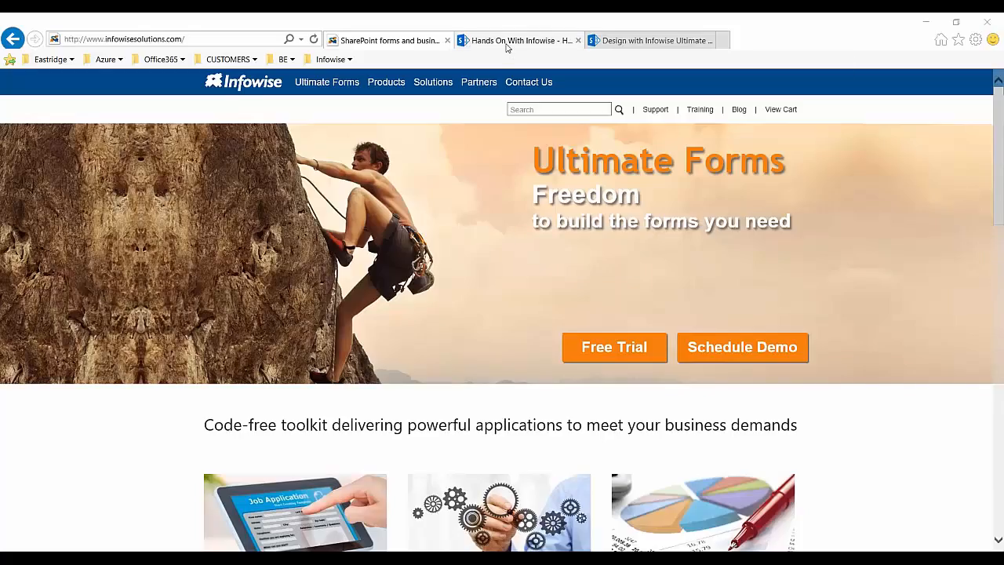
Switch to the 'Hands On With Infowise' SharePoint site showing the four WI Projects
click(517, 39)
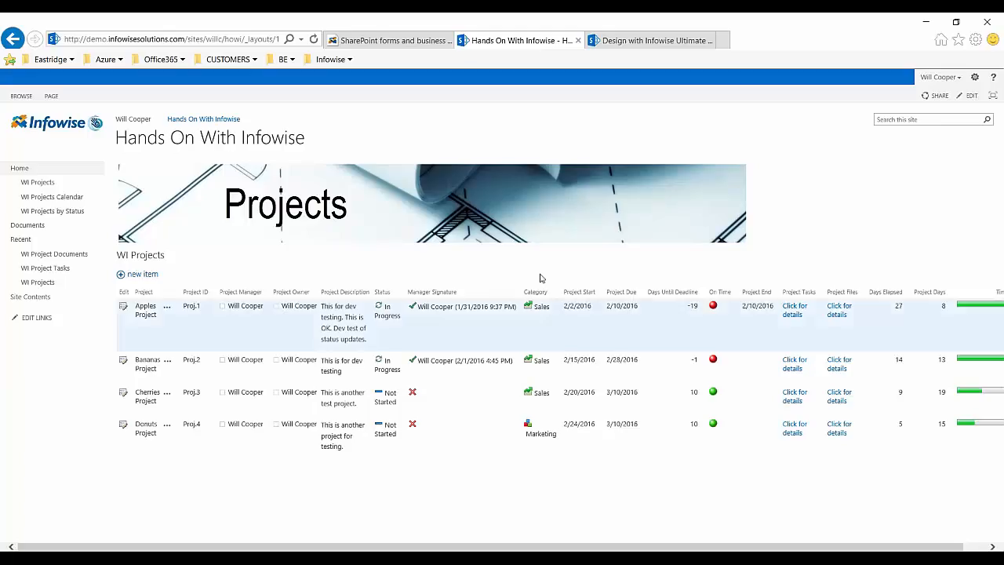
Bring up the IW-Training-Lab-1 Word document at the Lab 1 introduction
click(650, 40)
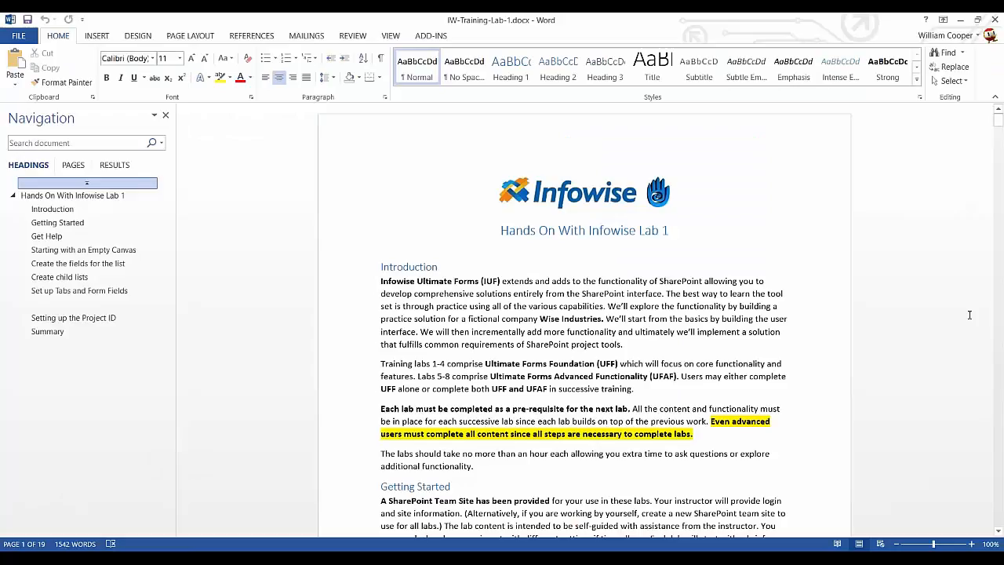
Jump to 'Starting with an Empty Canvas' and scroll to the step naming the list WI Projects
click(52, 208)
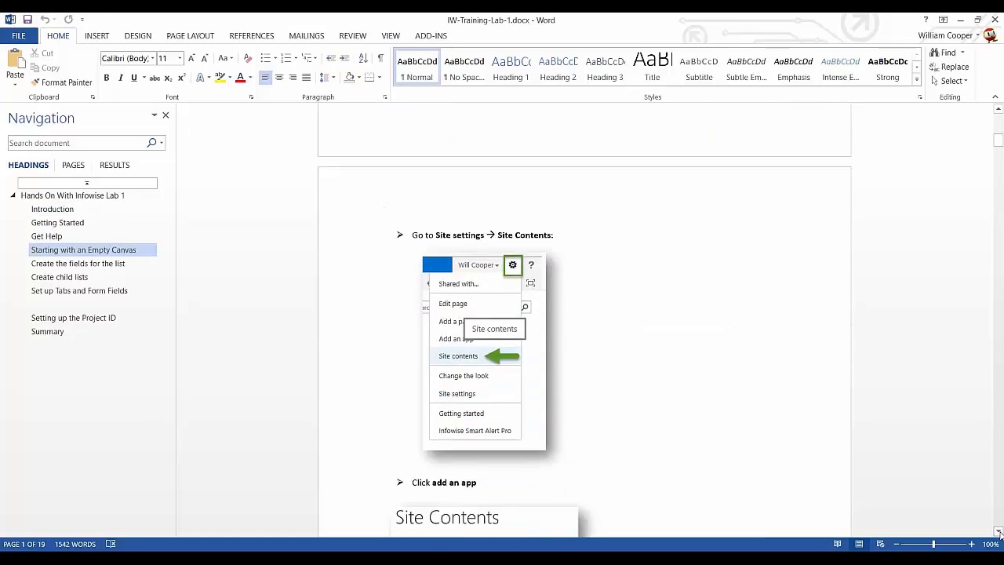
scroll(down, 3)
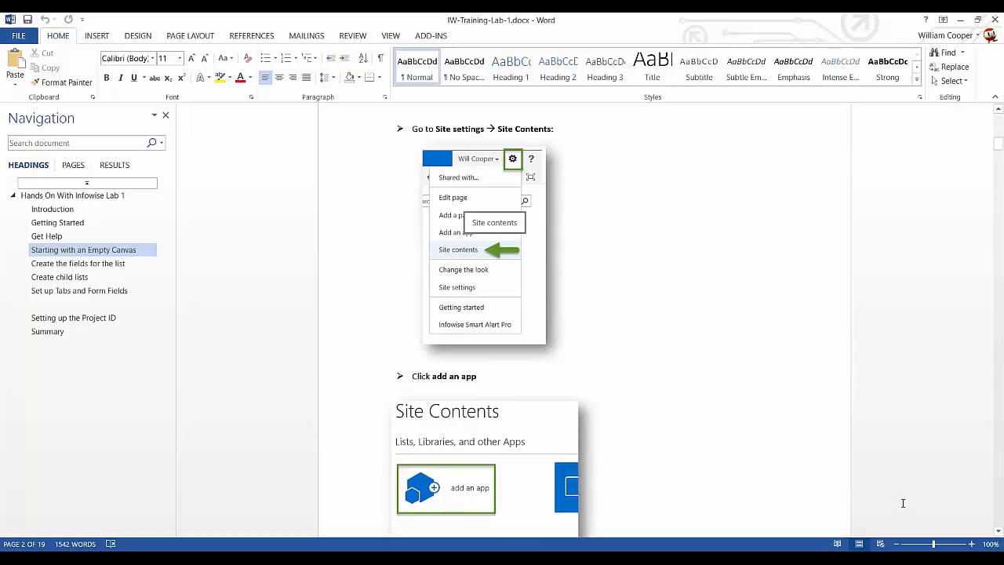
mouse_move(853, 457)
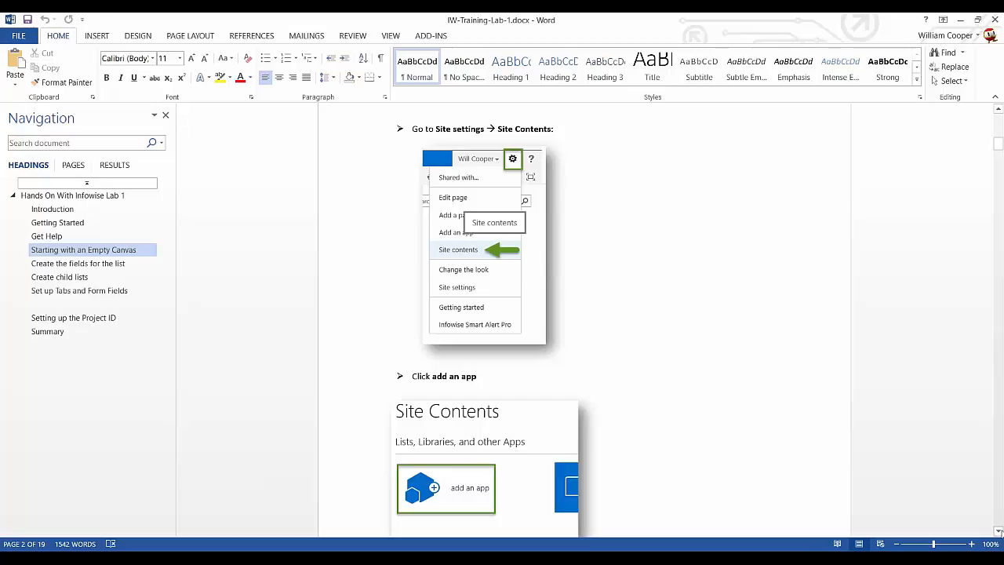
scroll(down, 3)
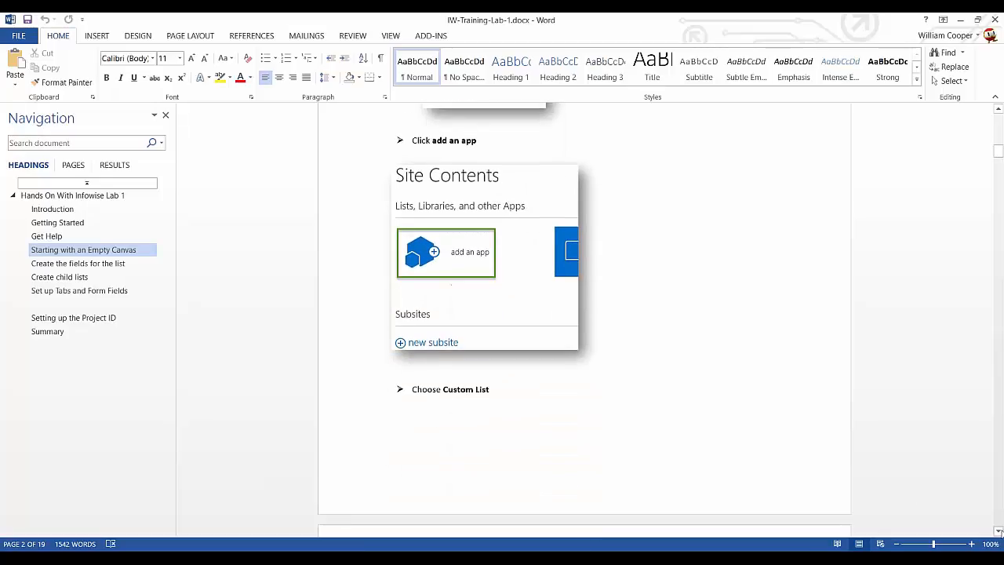
scroll(down, 3)
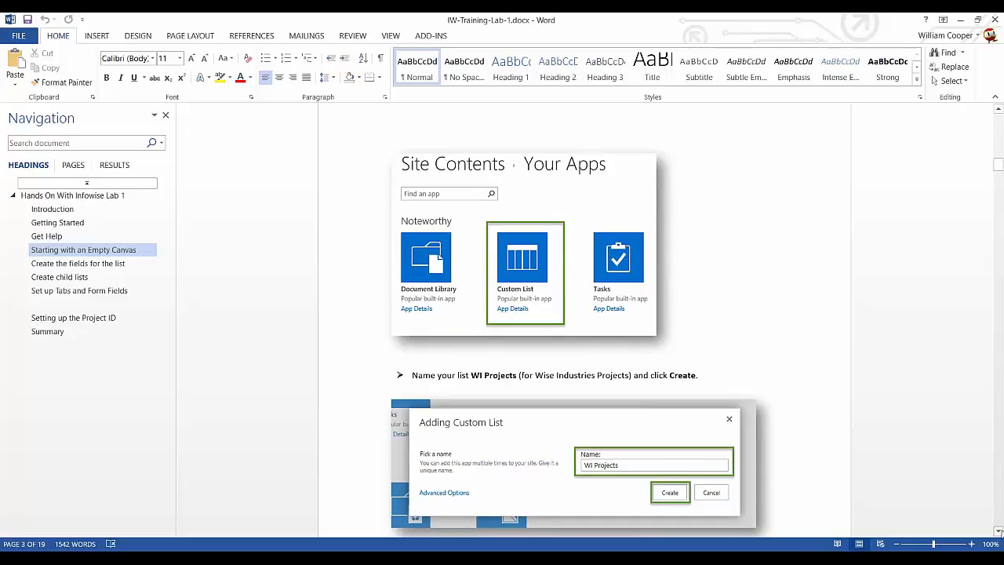
mouse_move(244, 445)
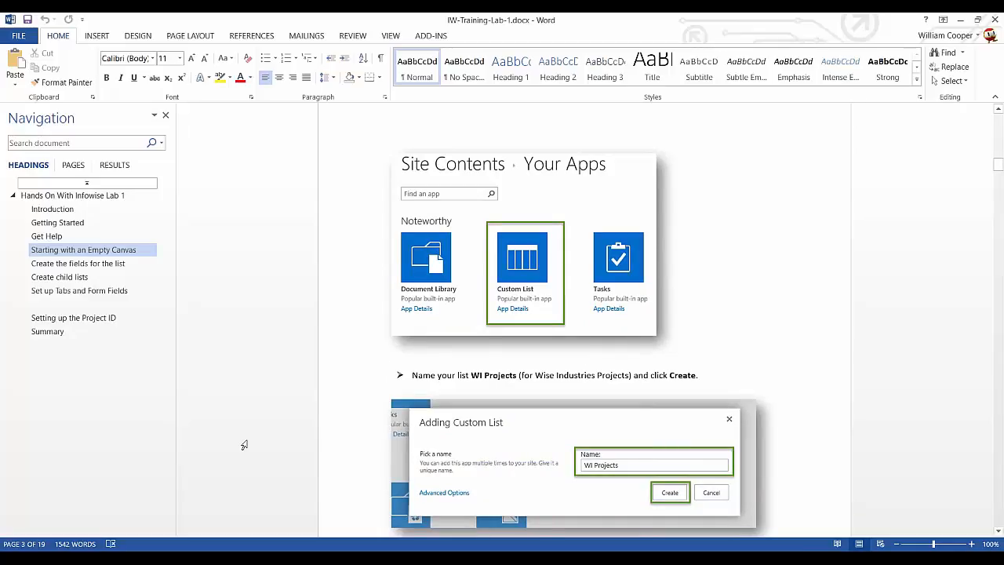